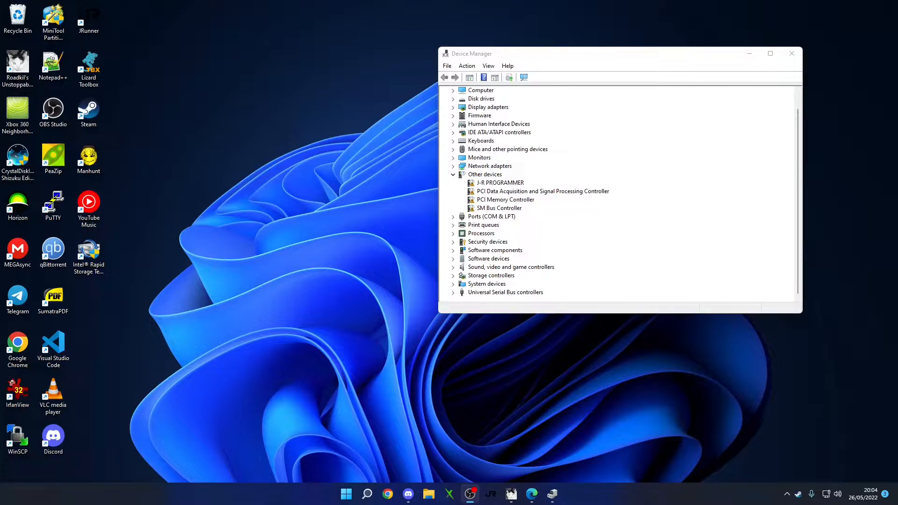
mouse_move(518, 223)
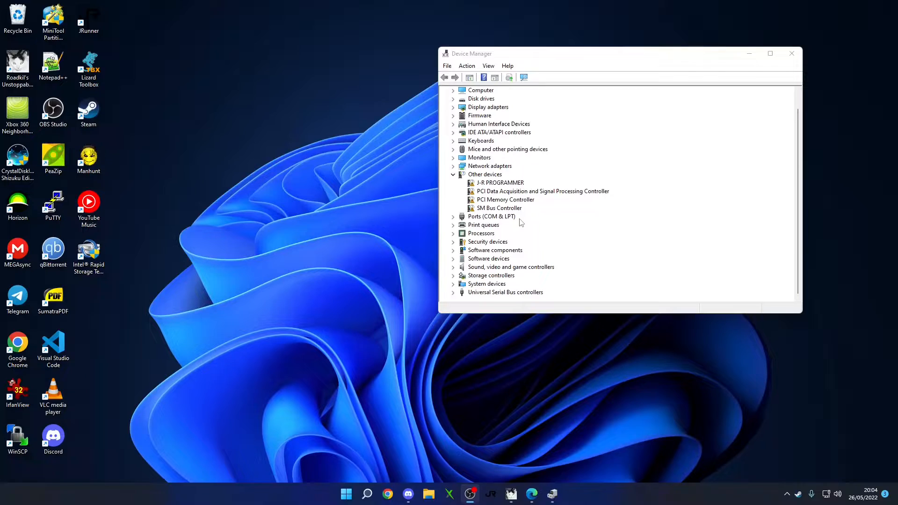
mouse_move(518, 215)
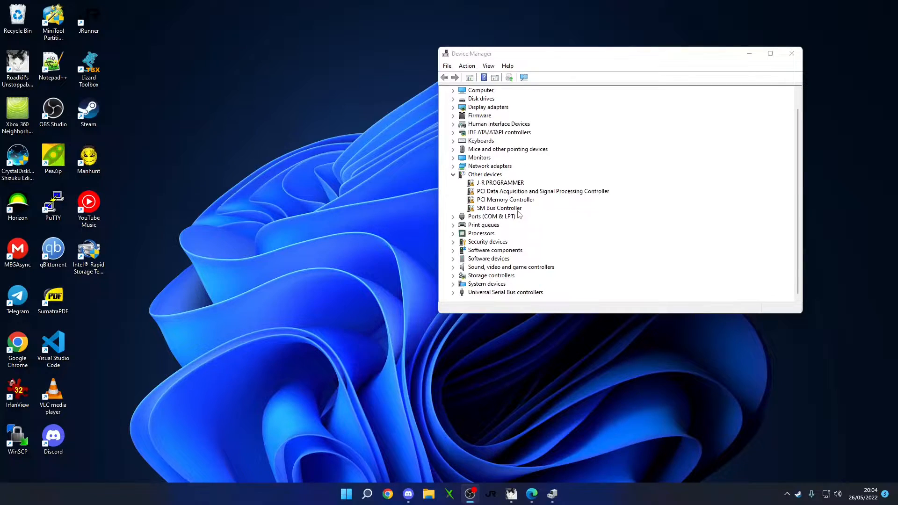
mouse_move(515, 202)
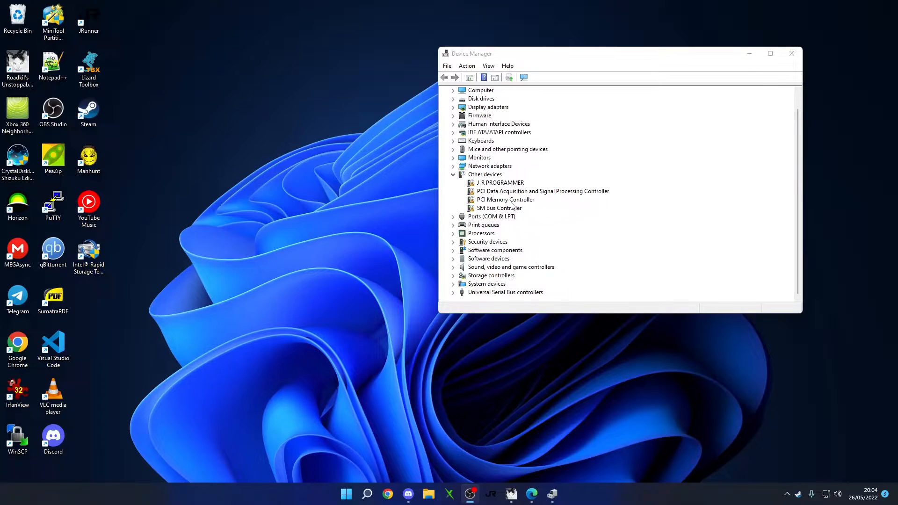
mouse_move(552, 193)
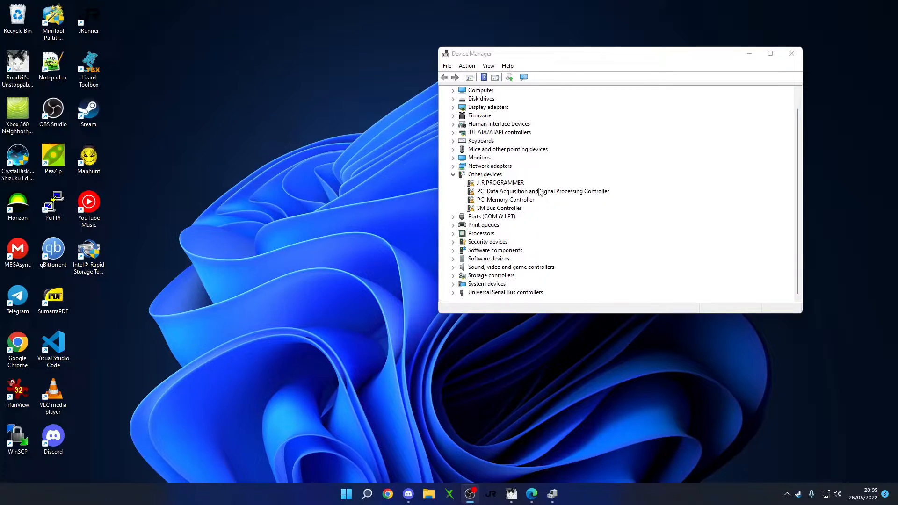
- Start updating the J-R PROGRAMMER driver and browse for a driver folder on the computer
double_click(500, 182)
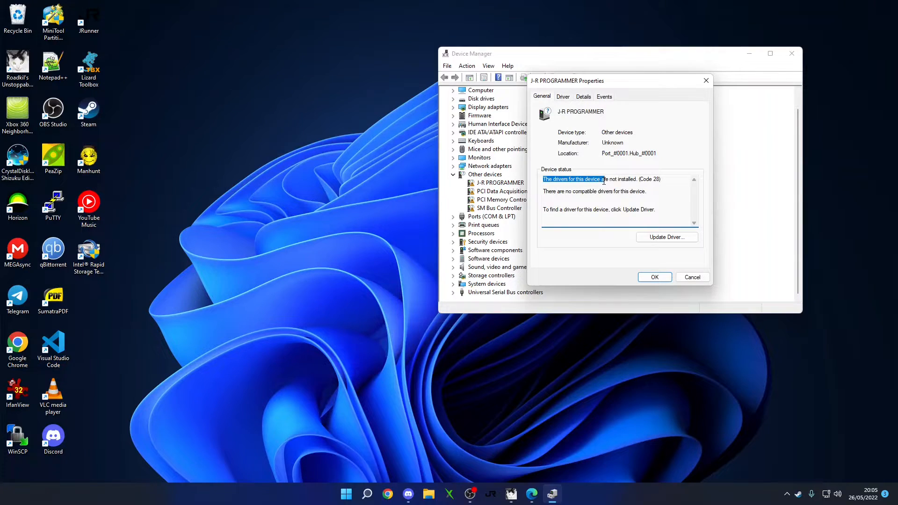
right_click(494, 182)
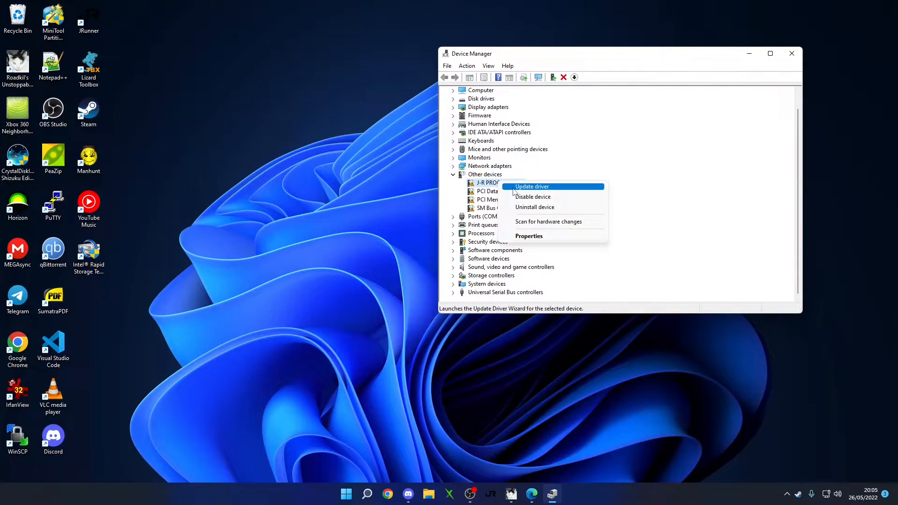
click(531, 187)
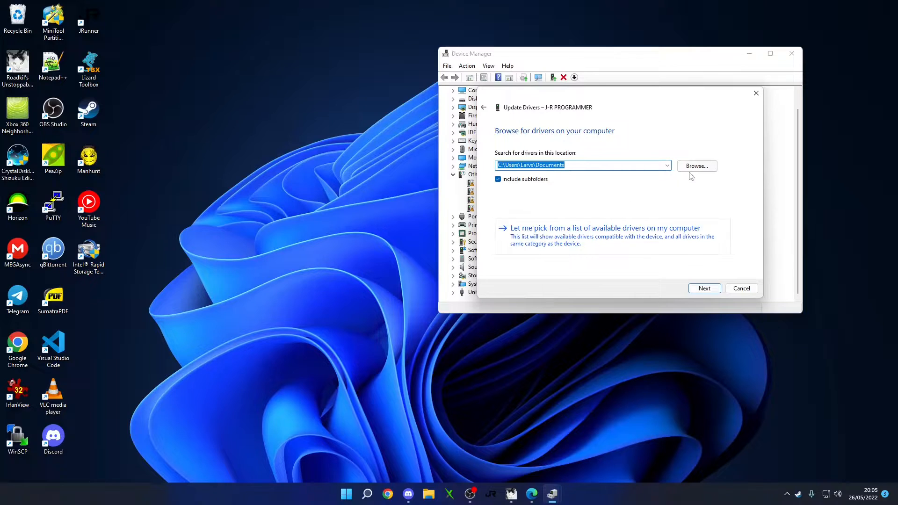
click(696, 165)
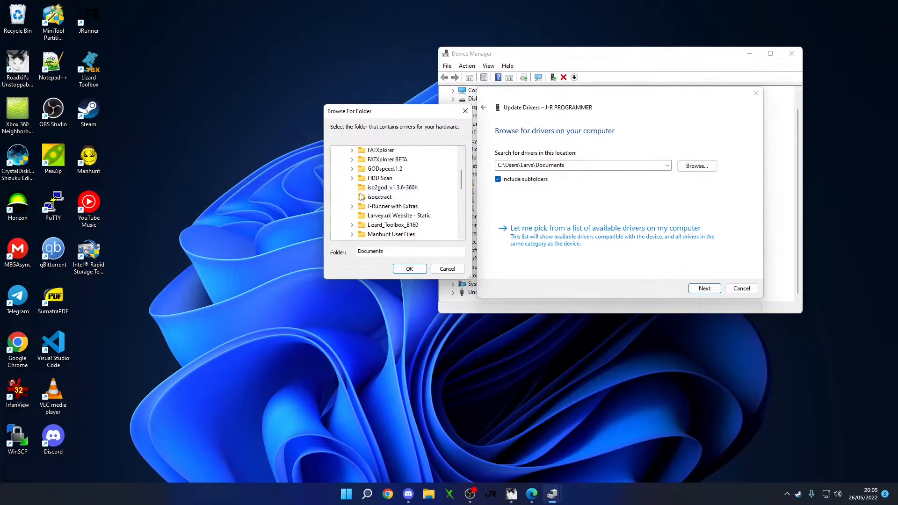
- Choose the drivers folder inside J-Runner with Extras\common as the driver source
click(353, 206)
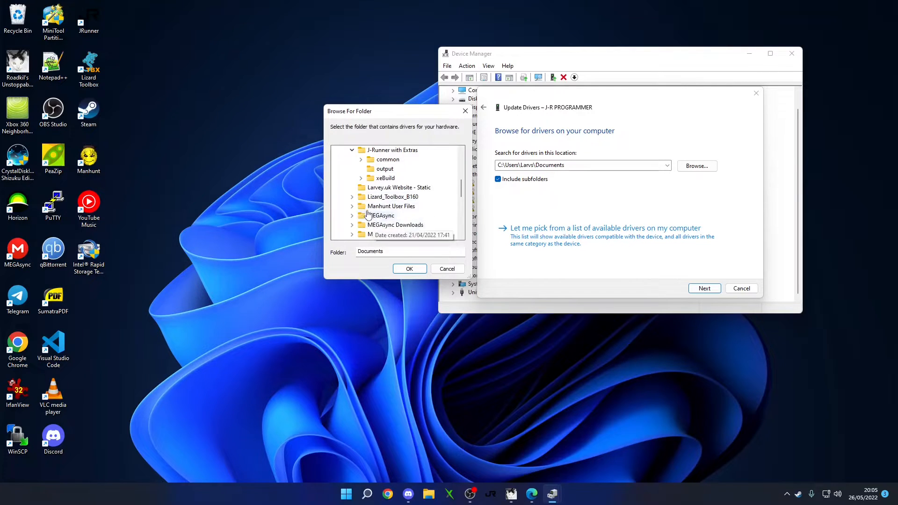
click(361, 159)
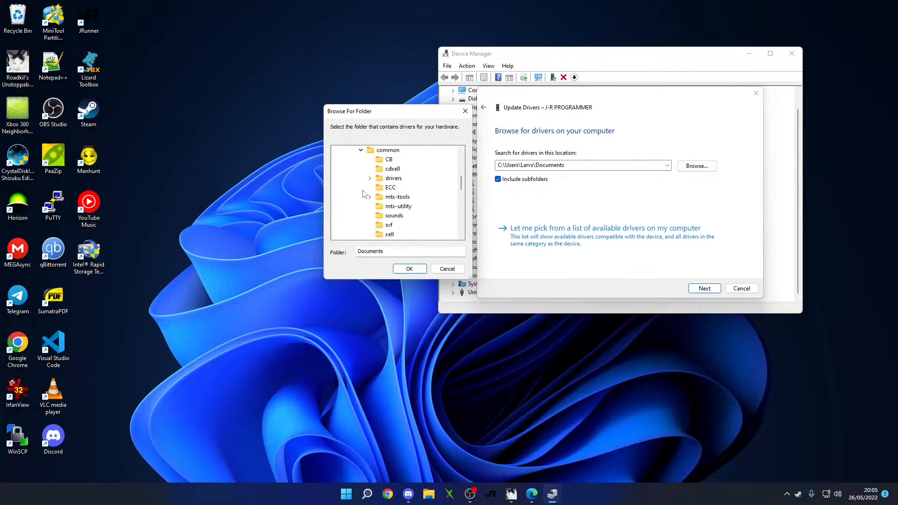
click(369, 177)
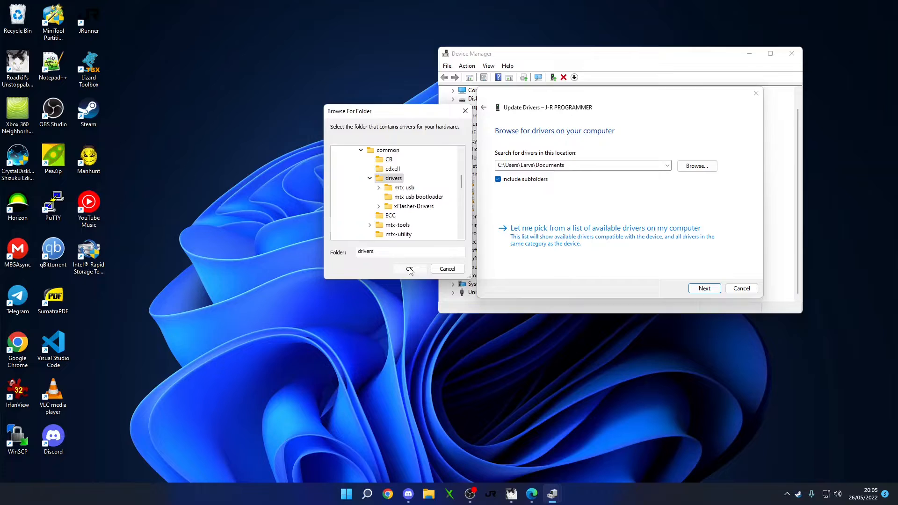
- Attempt the install, dismiss the catalog hash error, rescan for hardware changes and close Device Manager
click(410, 270)
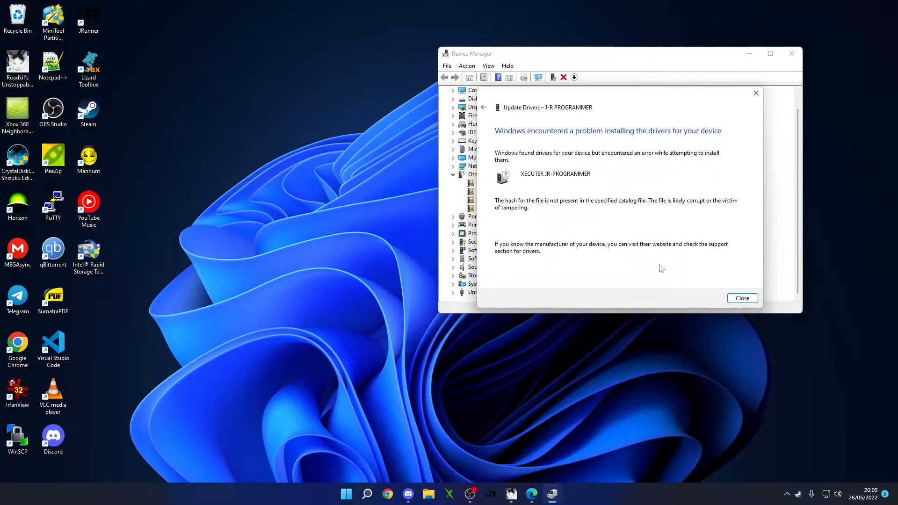
mouse_move(643, 204)
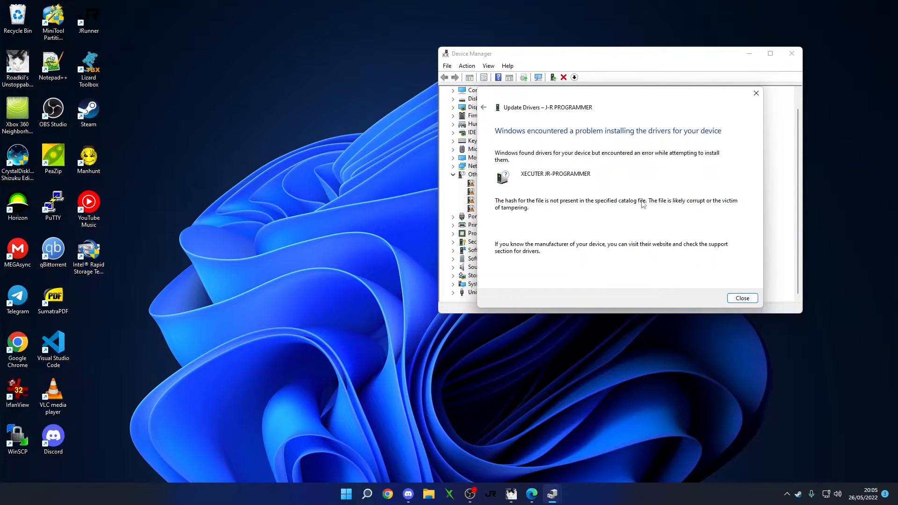
mouse_move(513, 206)
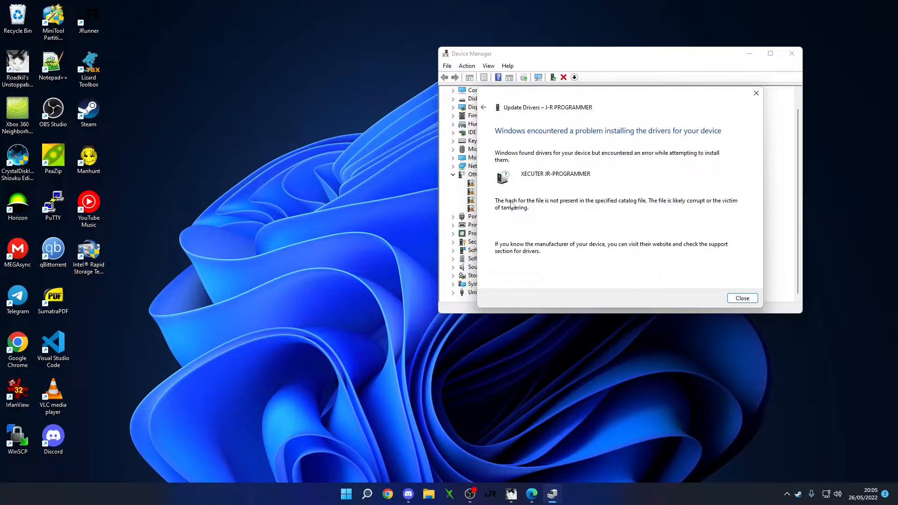
mouse_move(611, 207)
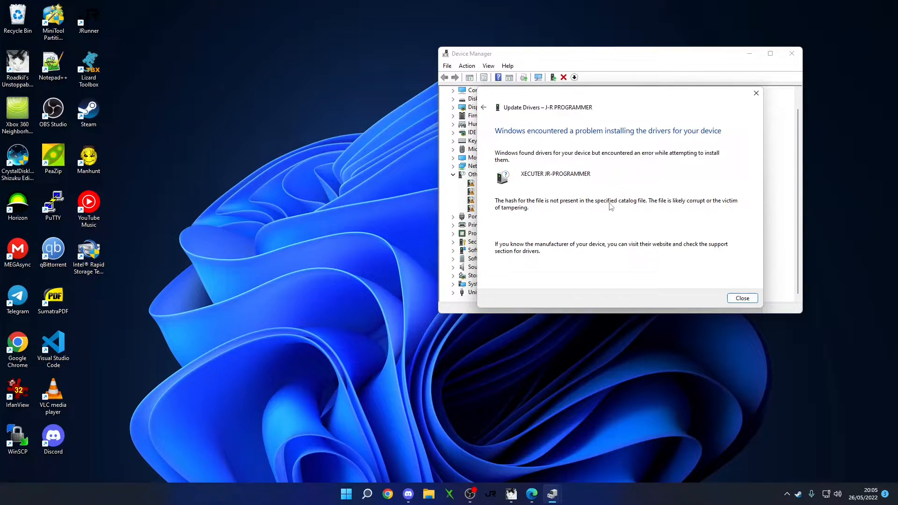
mouse_move(671, 208)
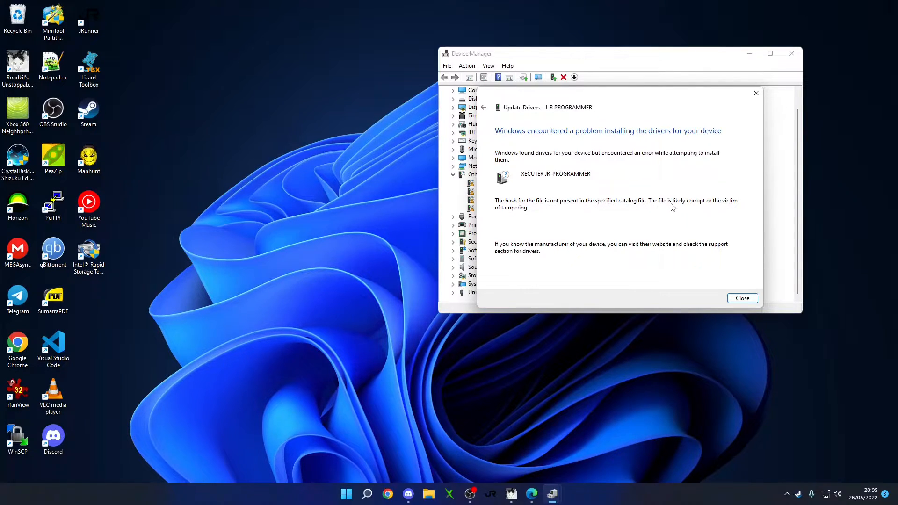
mouse_move(515, 220)
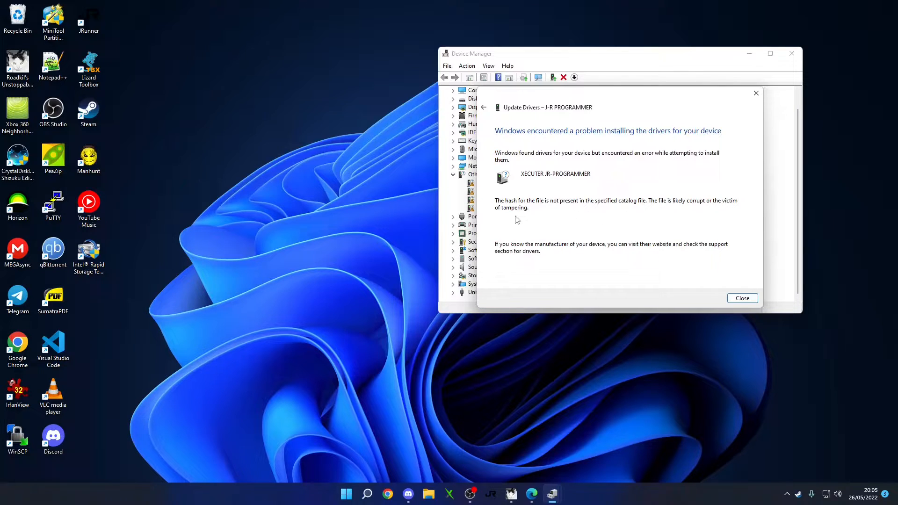
mouse_move(534, 270)
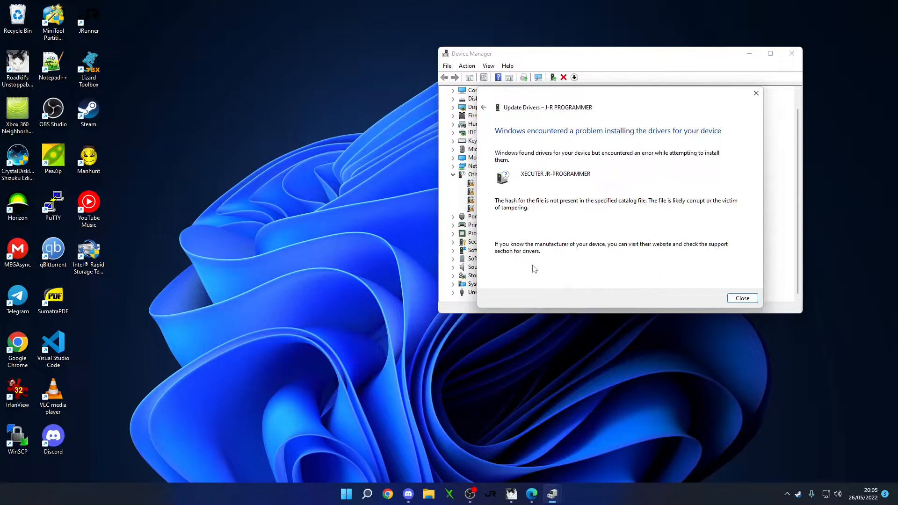
mouse_move(510, 261)
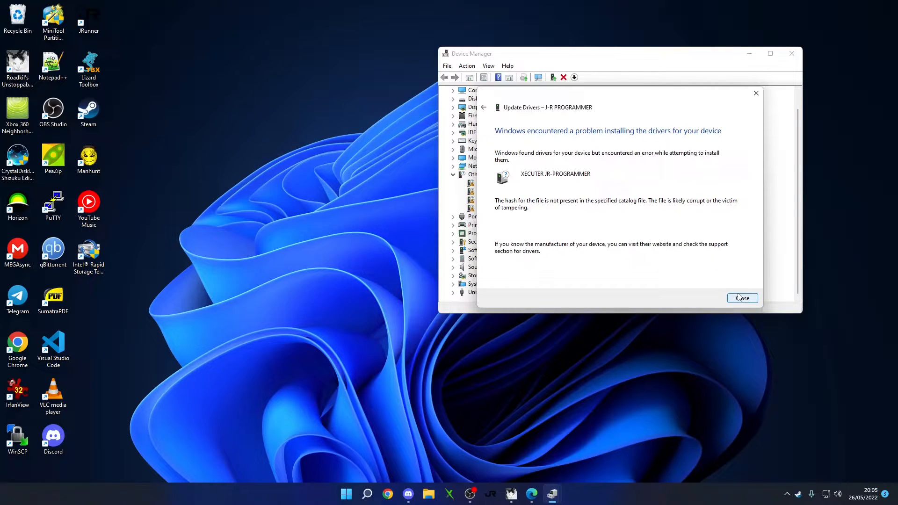
click(742, 297)
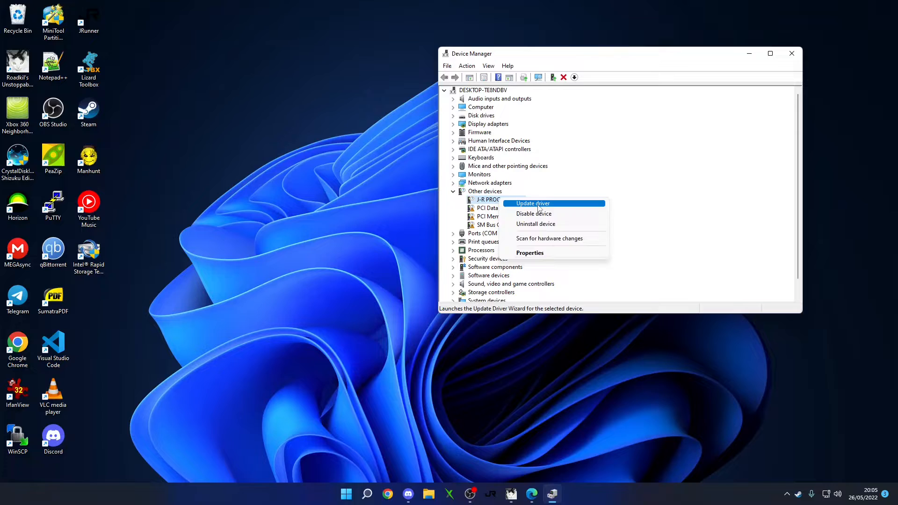
click(532, 203)
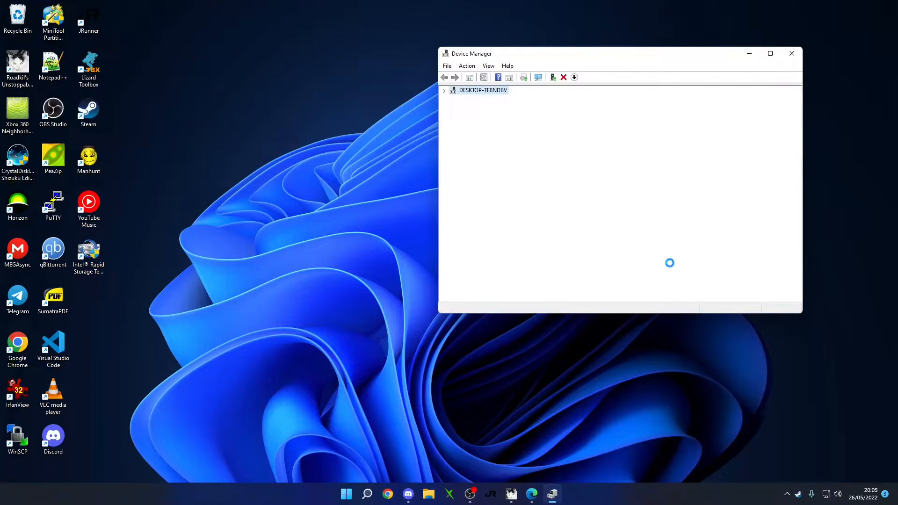
click(792, 54)
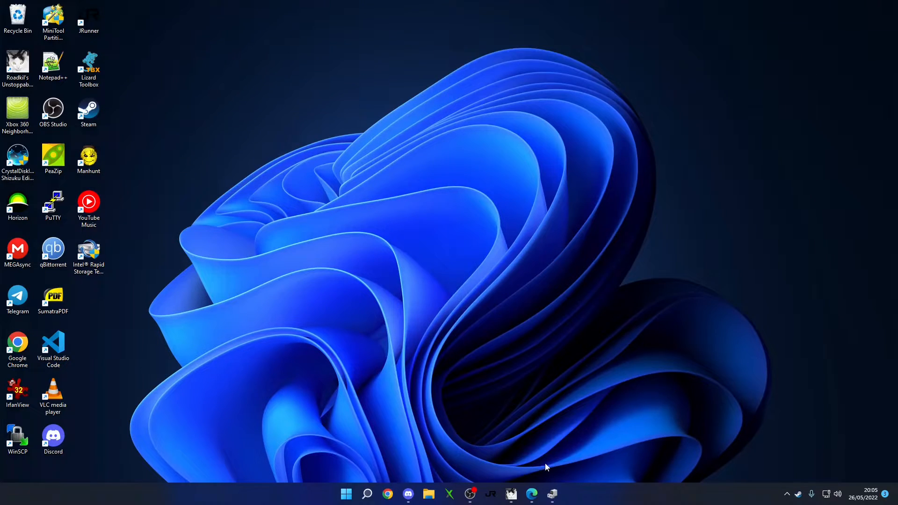
- Bring the TenForums tutorial's Option One startup-settings steps into view
click(387, 494)
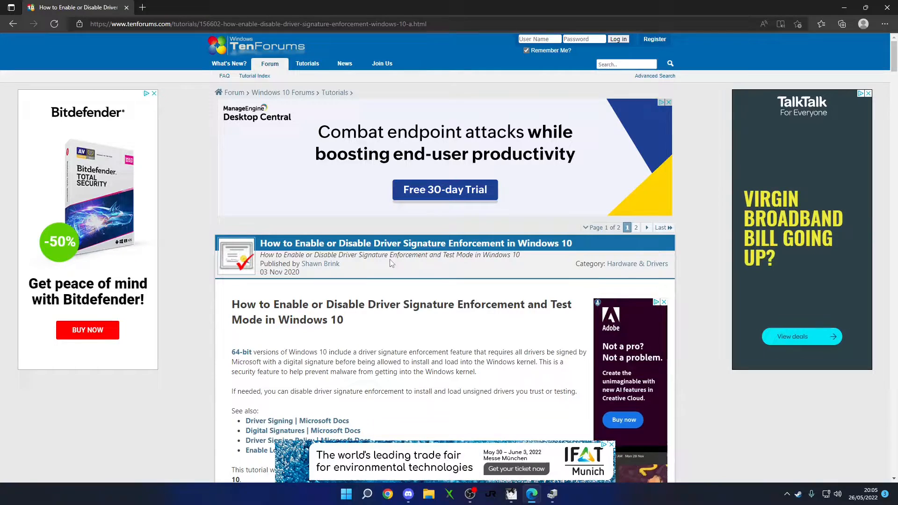
scroll(down, 3)
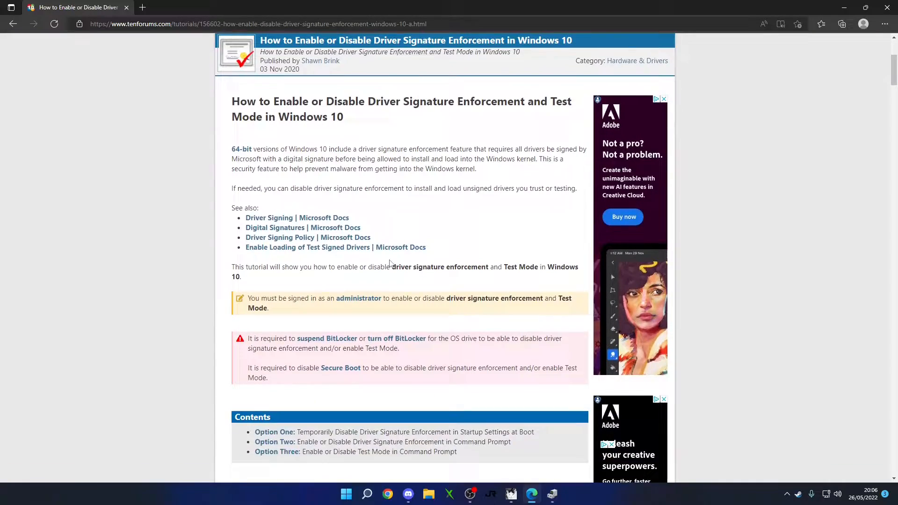
scroll(down, 3)
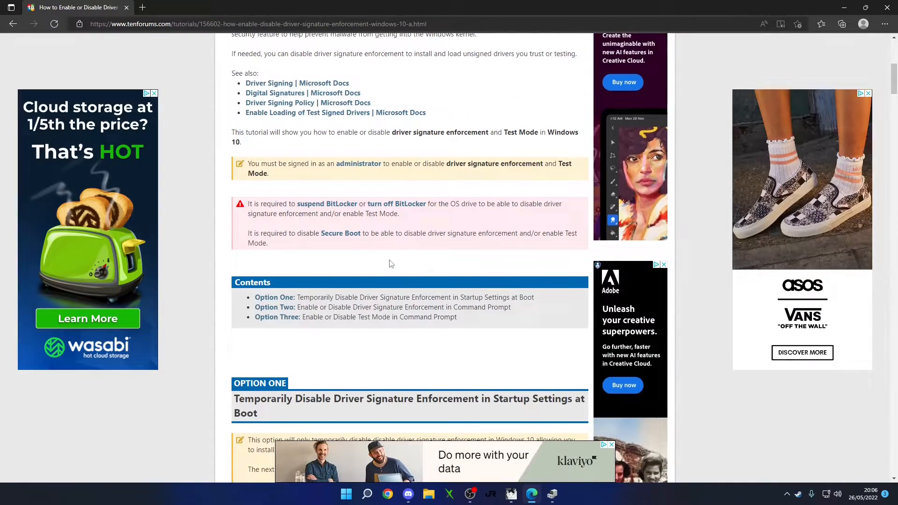
scroll(down, 3)
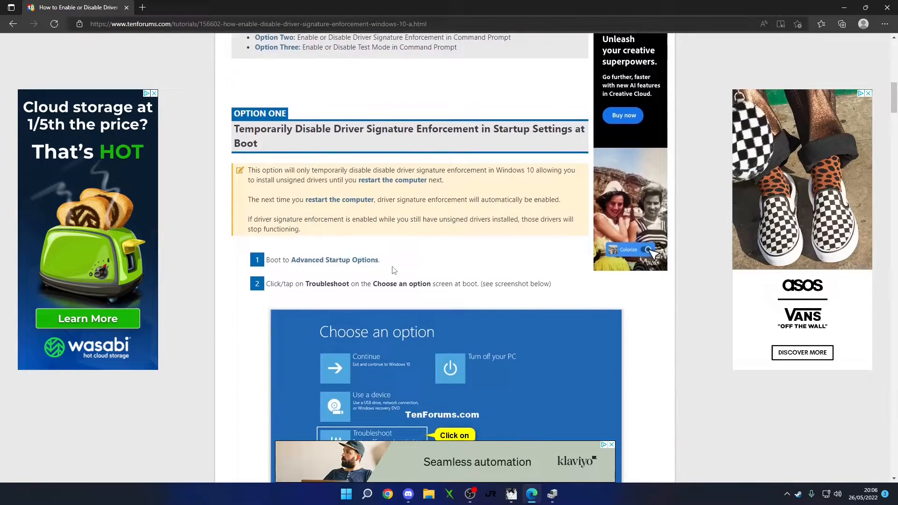
scroll(down, 3)
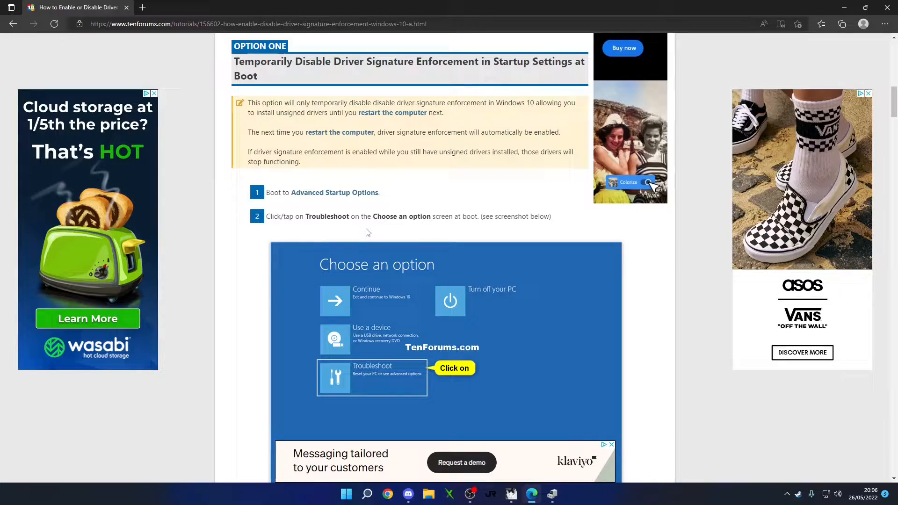
- Launch Settings from Start search and reach the System › Recovery page with Advanced startup
click(345, 494)
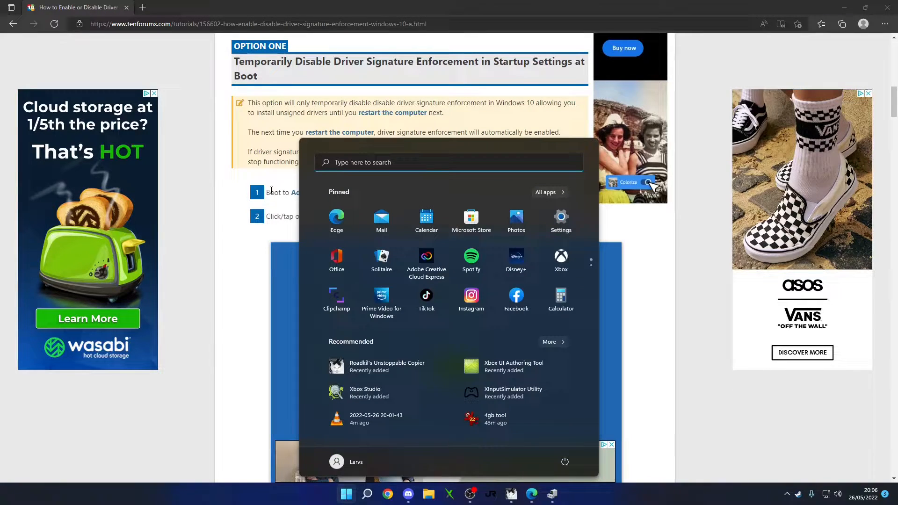
text(se)
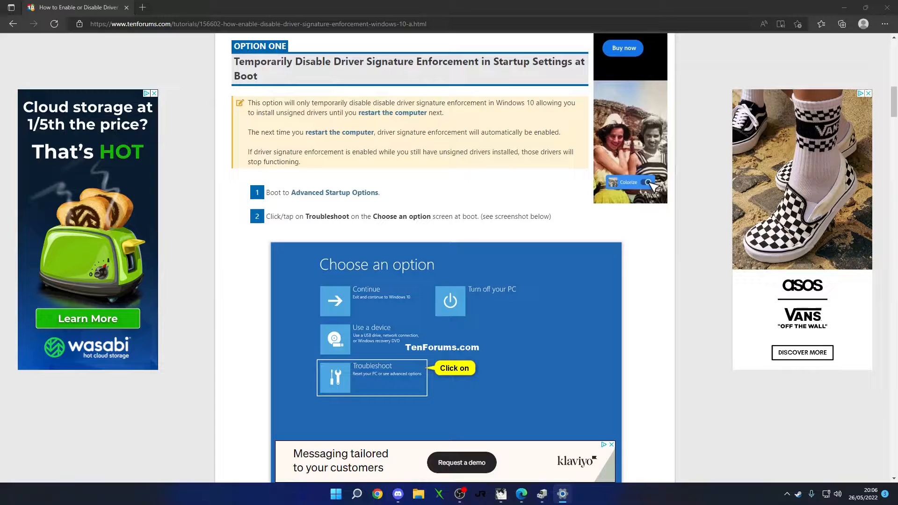
click(562, 494)
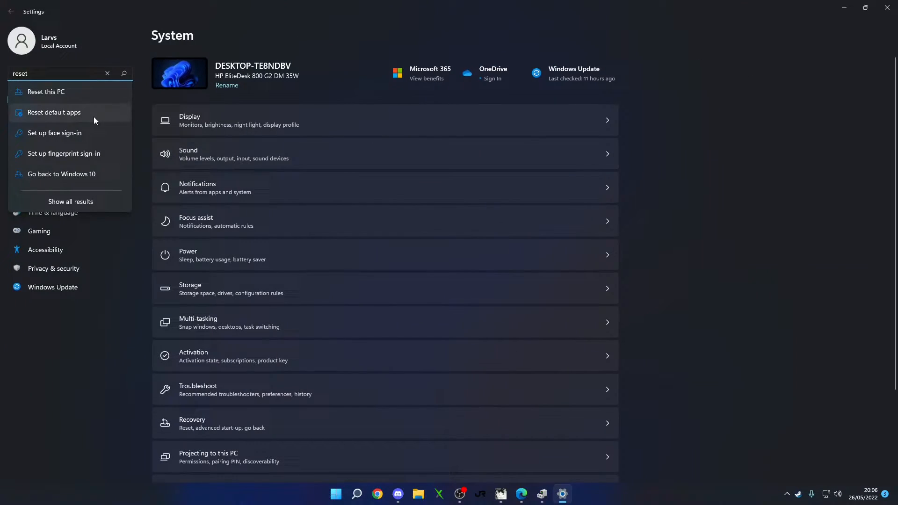
mouse_move(65, 92)
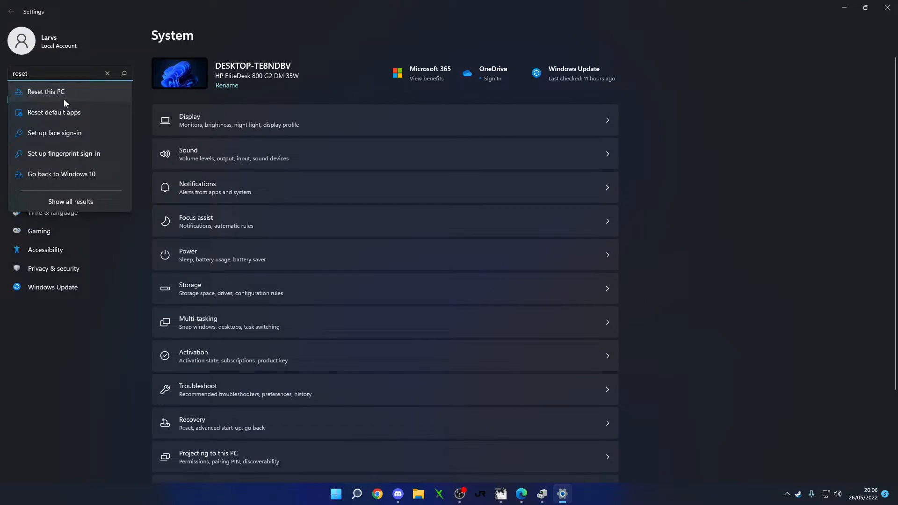
click(46, 92)
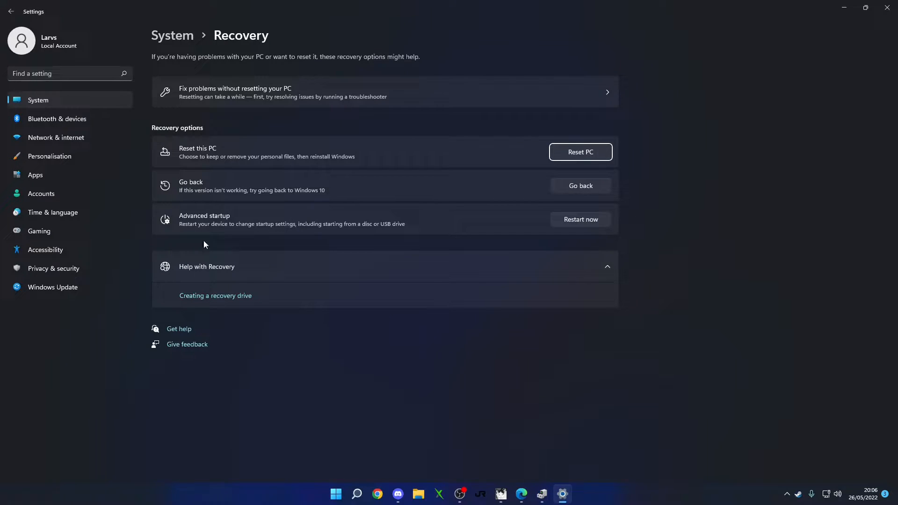
mouse_move(233, 230)
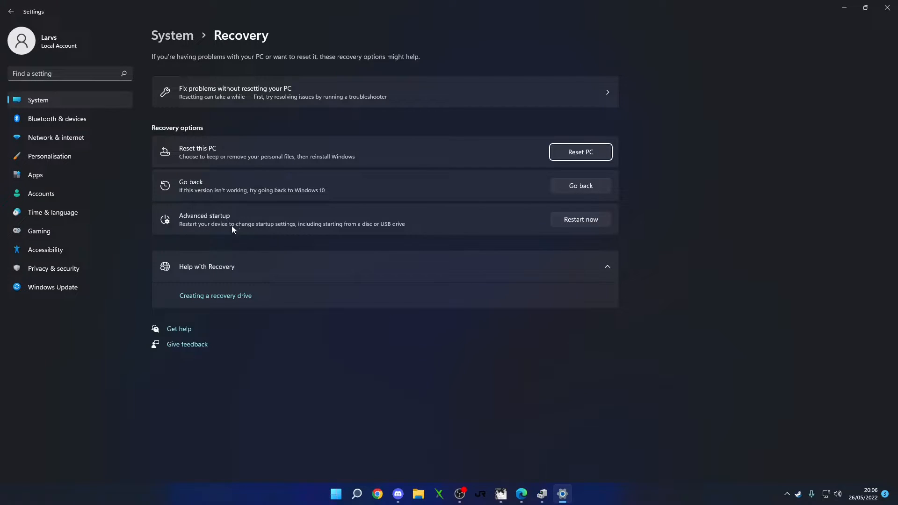
mouse_move(394, 137)
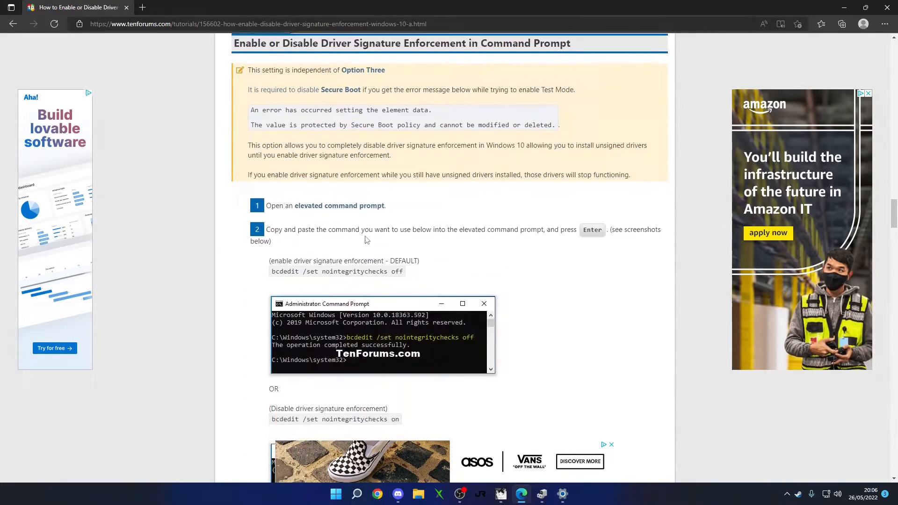
scroll(up, 3)
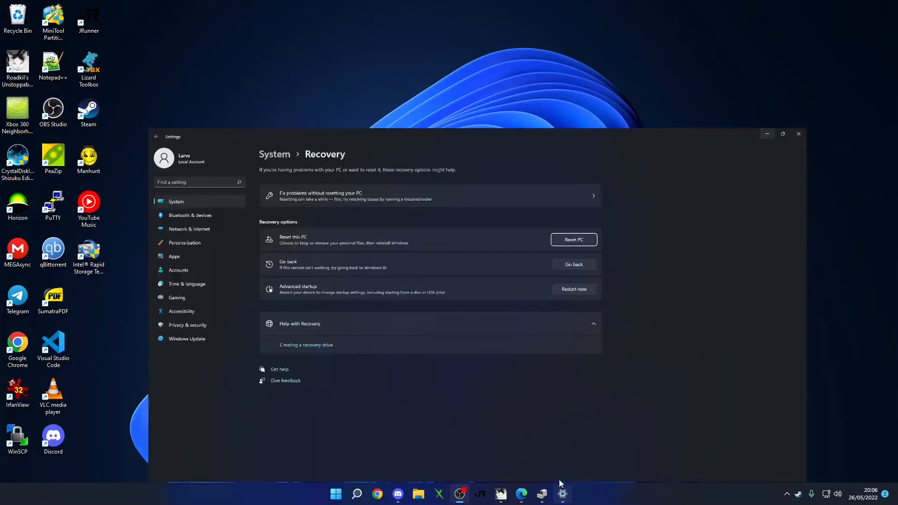
- Minimise the Settings window to reveal the desktop
click(783, 133)
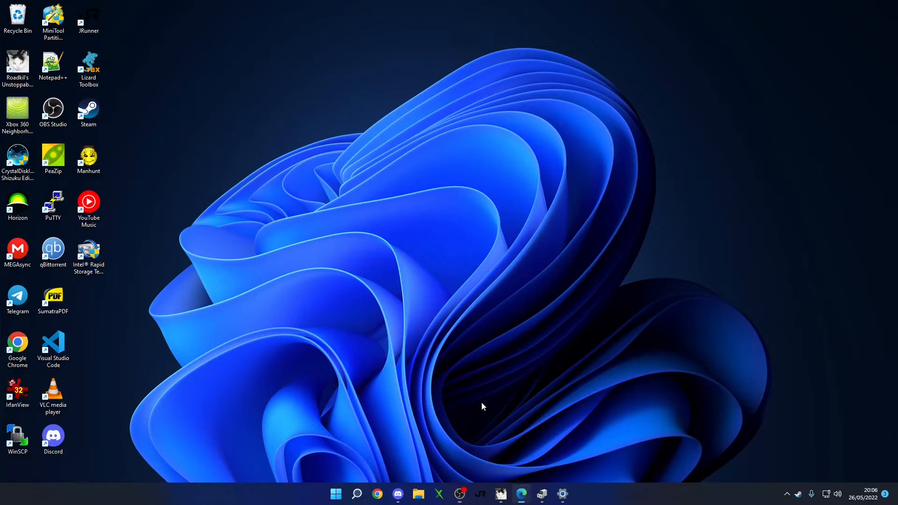
- Return to the Edge tutorial and bring steps 3–5 up to the Startup Settings Restart step into view
click(376, 494)
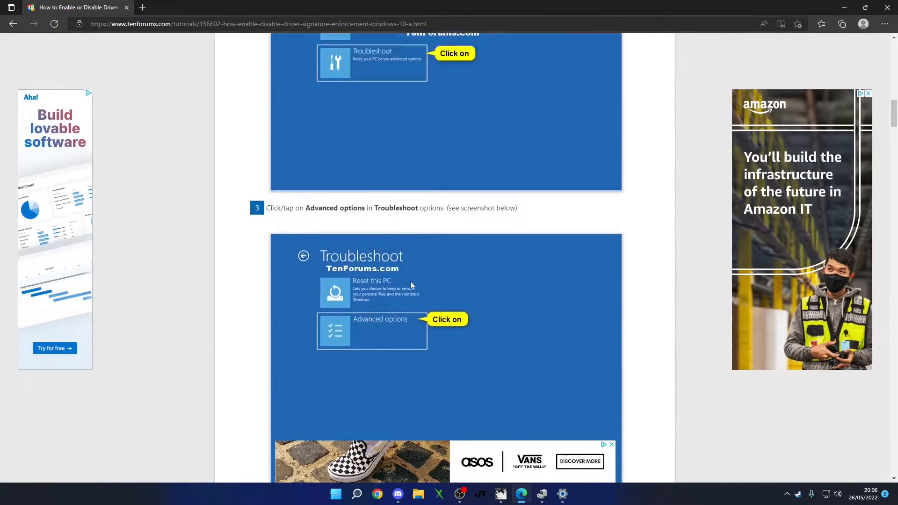
scroll(down, 3)
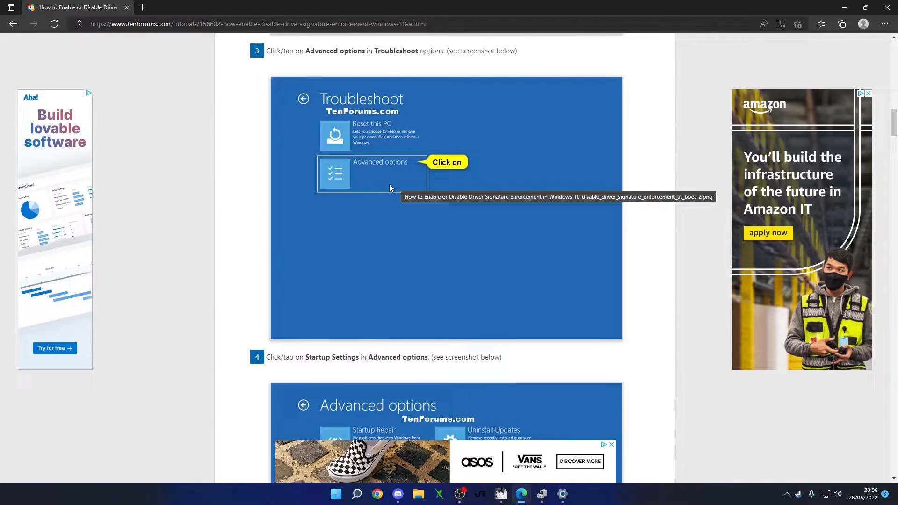
scroll(down, 3)
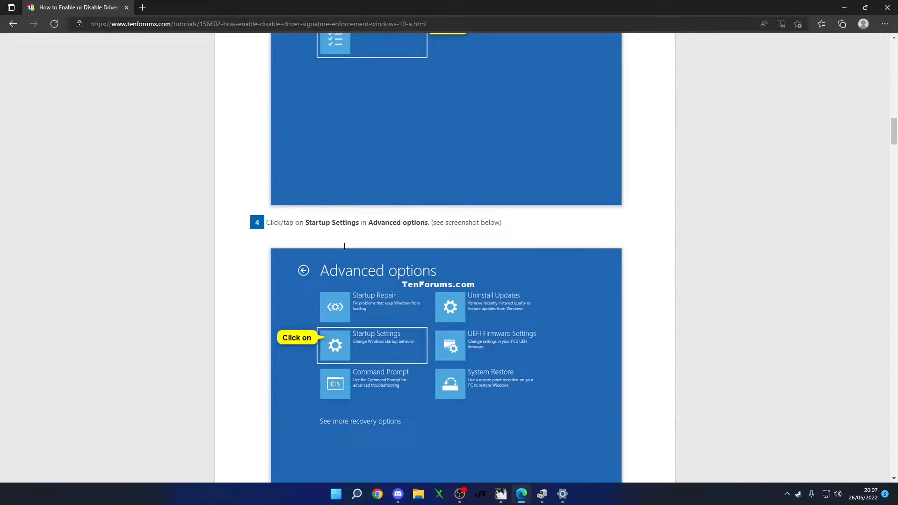
scroll(down, 3)
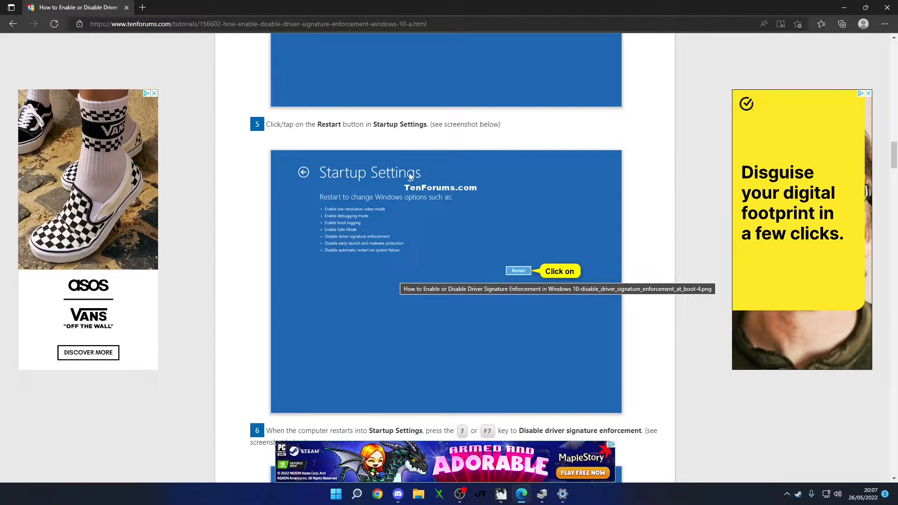
mouse_move(325, 211)
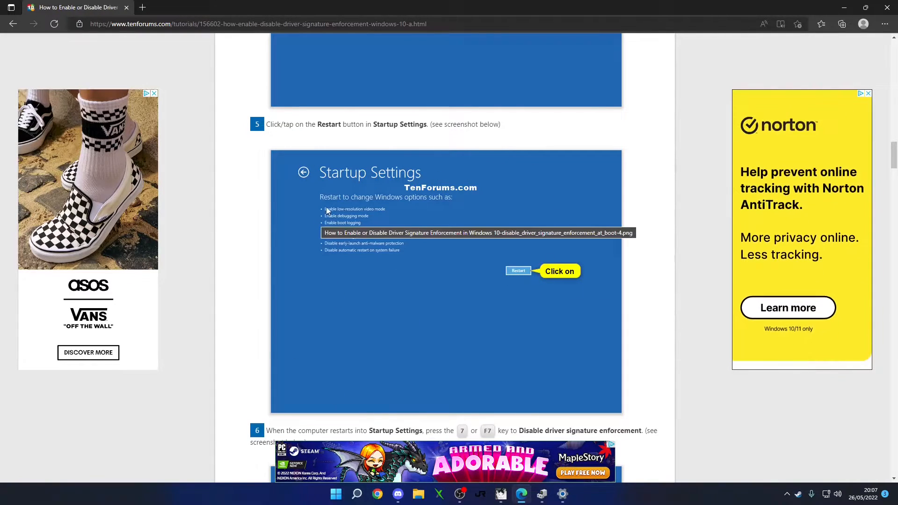
mouse_move(362, 327)
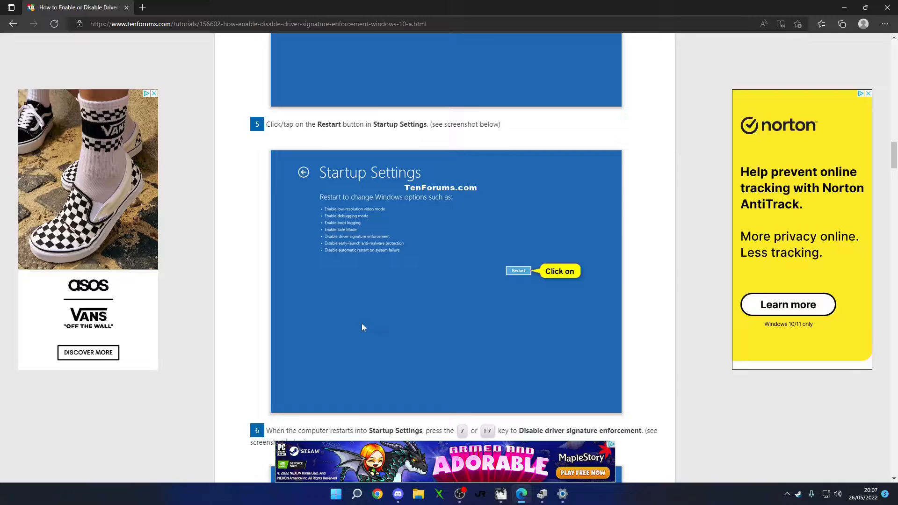
mouse_move(361, 249)
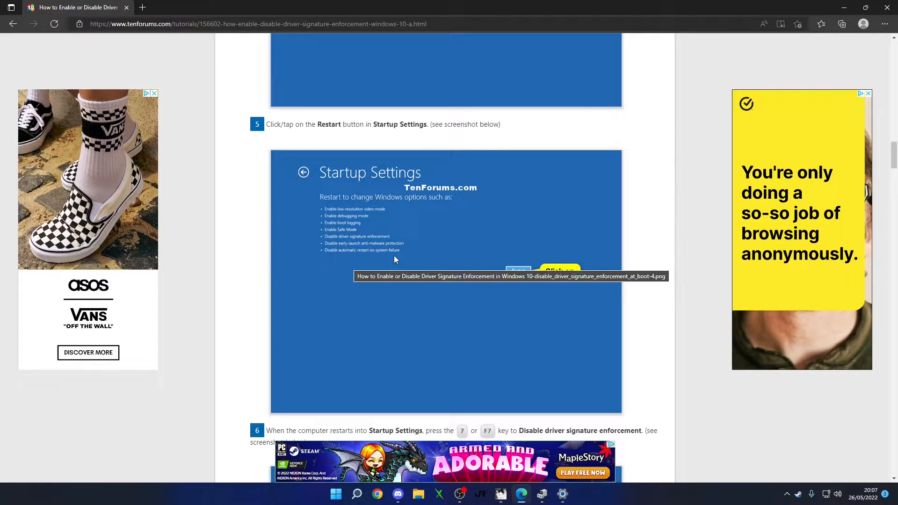
mouse_move(537, 205)
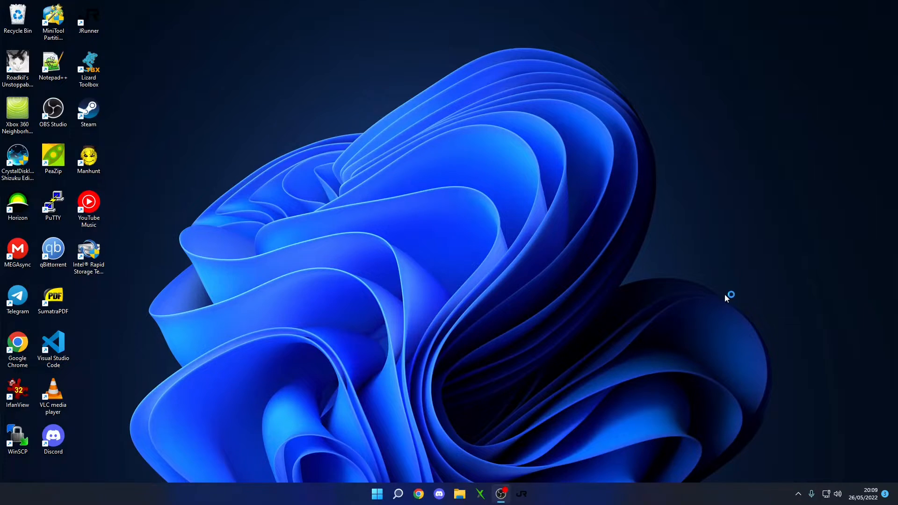
mouse_move(194, 313)
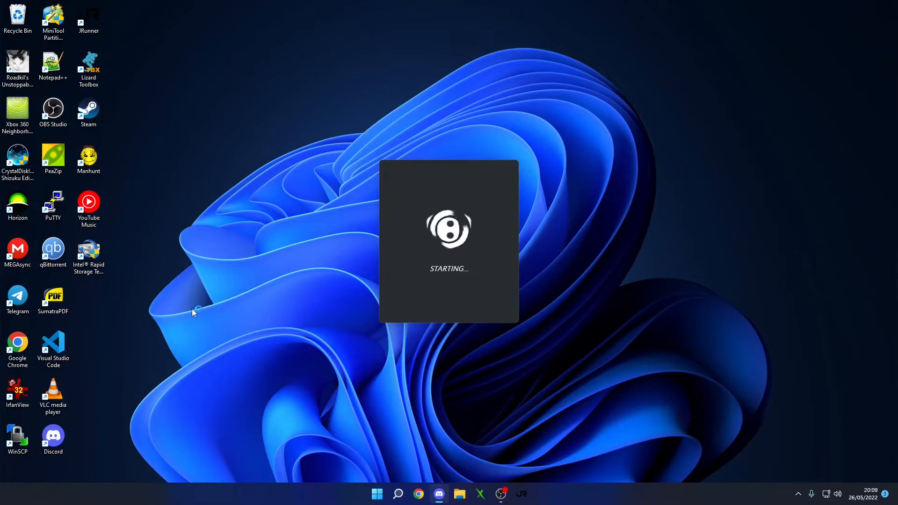
mouse_move(762, 408)
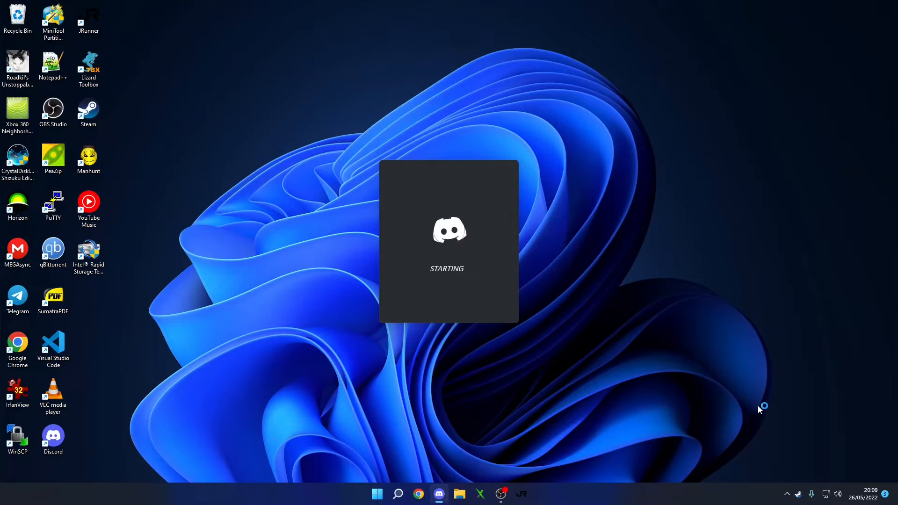
mouse_move(759, 409)
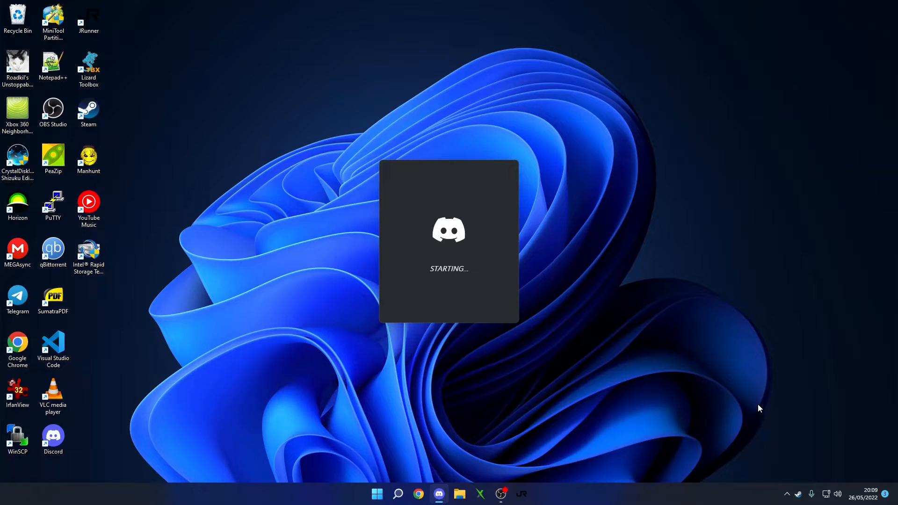
mouse_move(748, 447)
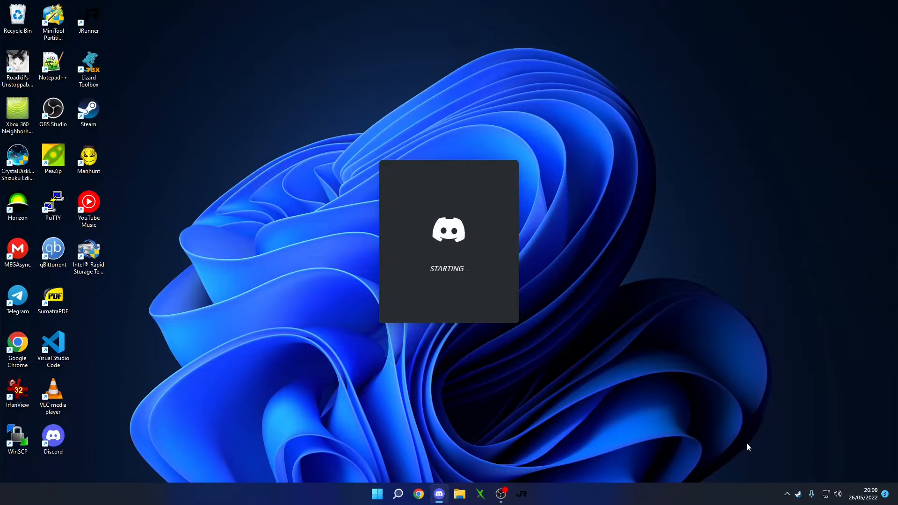
mouse_move(795, 496)
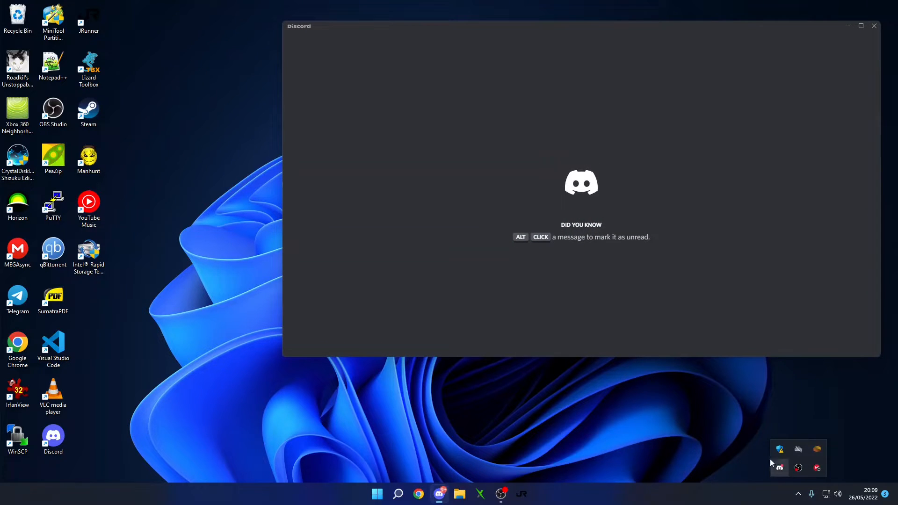
- Close the Discord window after it finishes starting
click(872, 26)
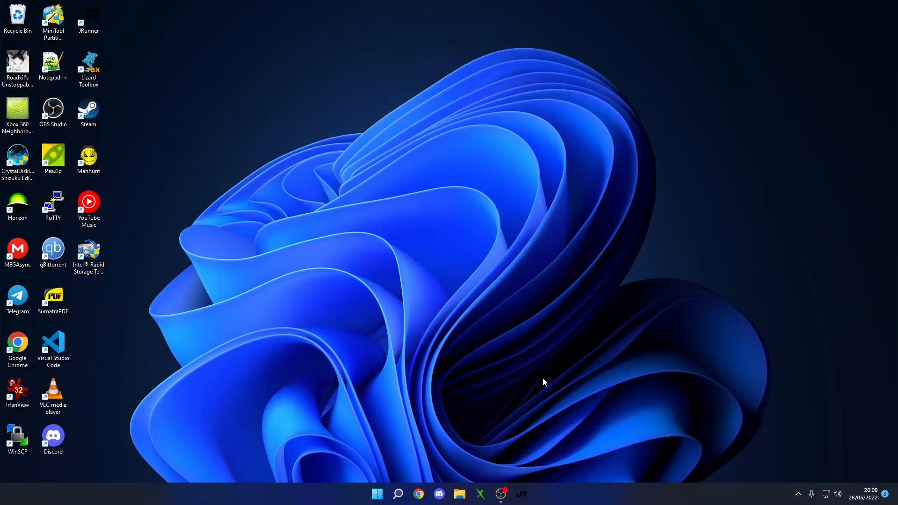
- Reopen Device Manager and switch the J-R PROGRAMMER update to manual driver selection with all devices shown
right_click(377, 493)
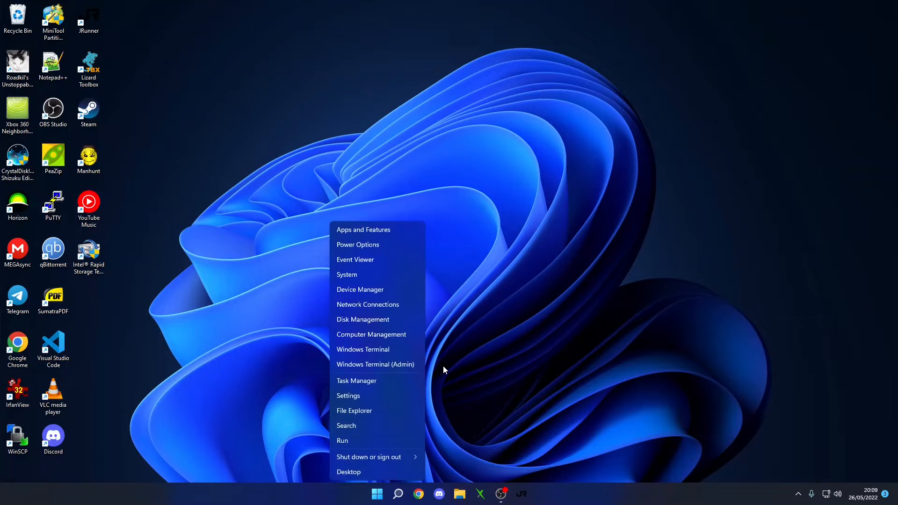
click(508, 297)
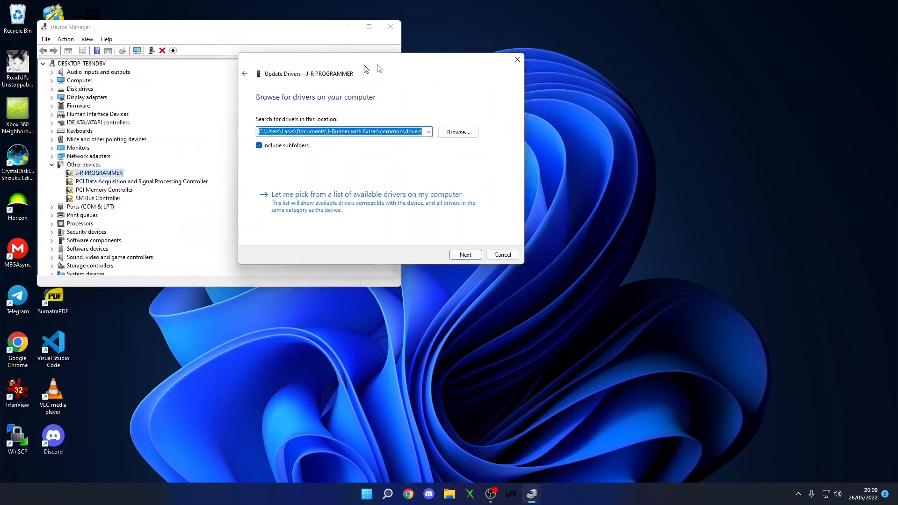
click(244, 73)
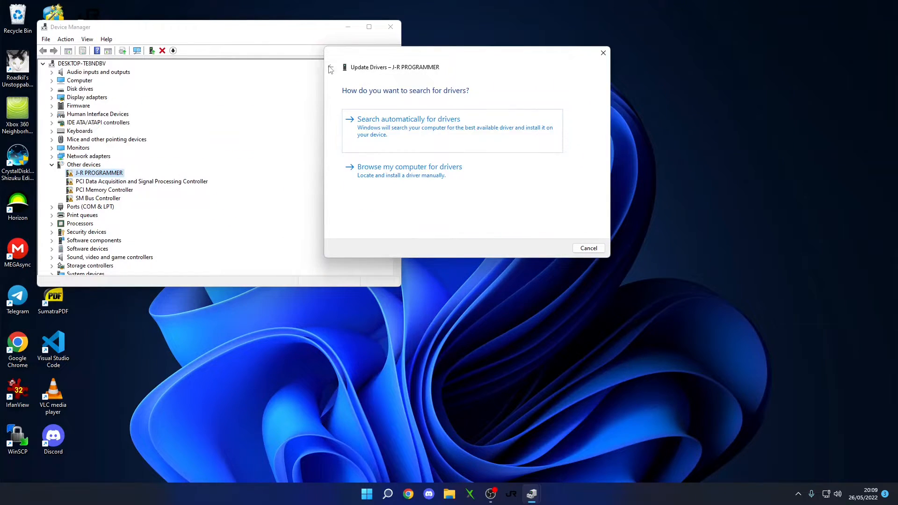
mouse_move(409, 170)
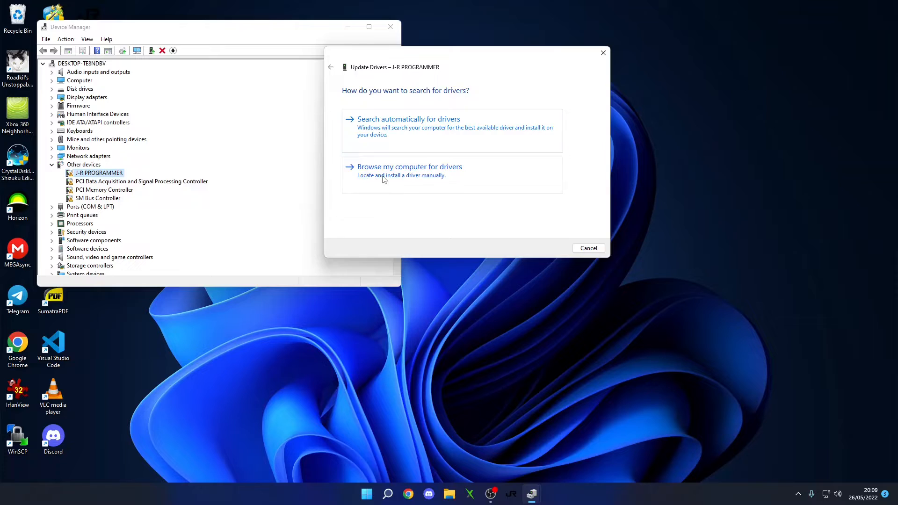
click(408, 167)
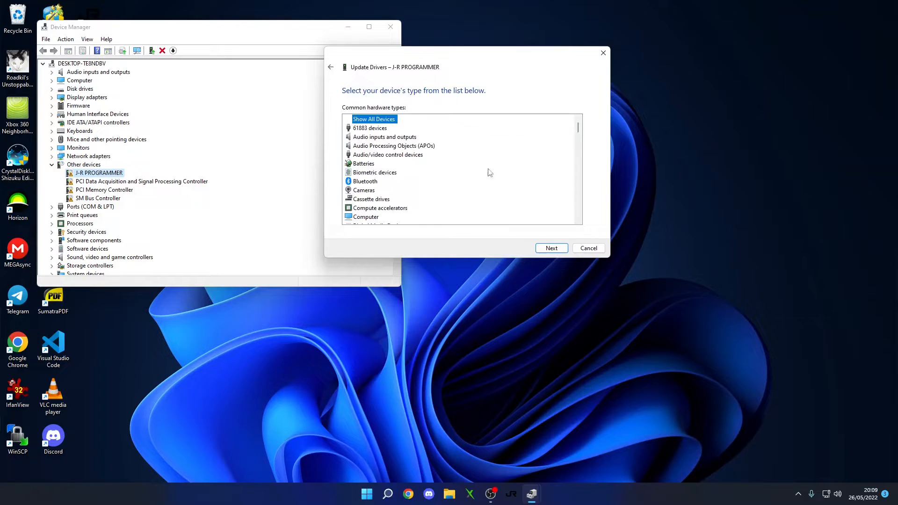
click(550, 248)
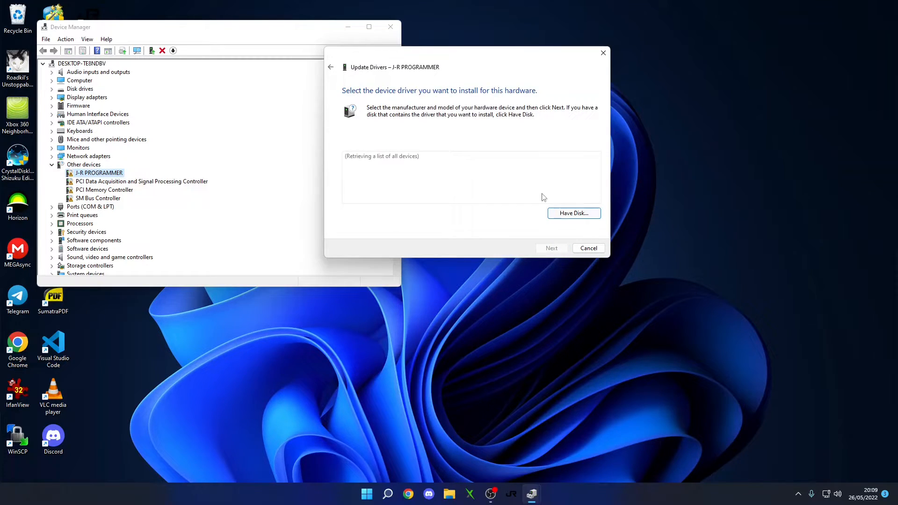
- Load PRUFTECHNIK.inf via Have Disk so XECUTER JR-PROGRAMMER is offered as the model
click(572, 213)
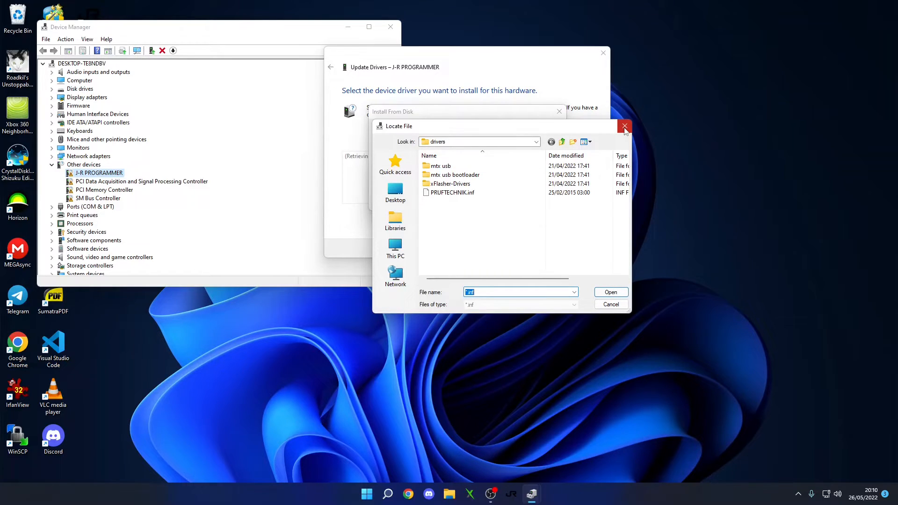
mouse_move(624, 127)
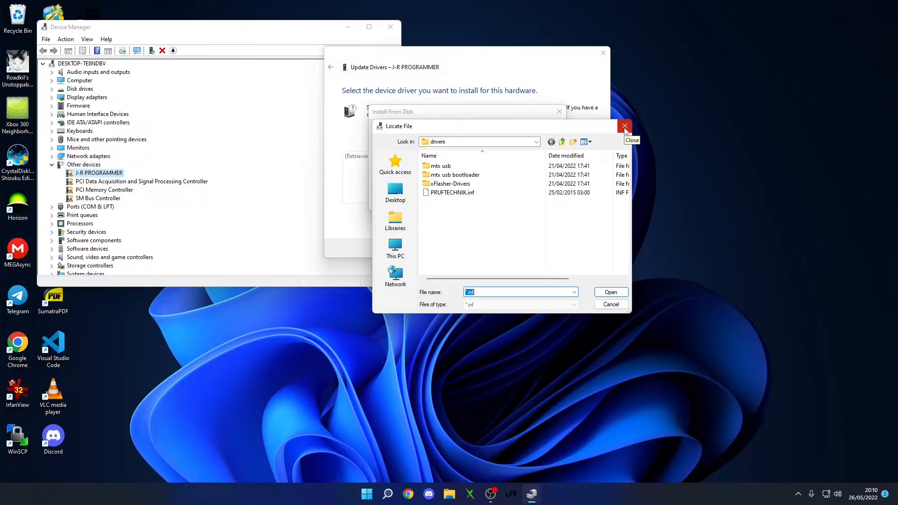
click(452, 192)
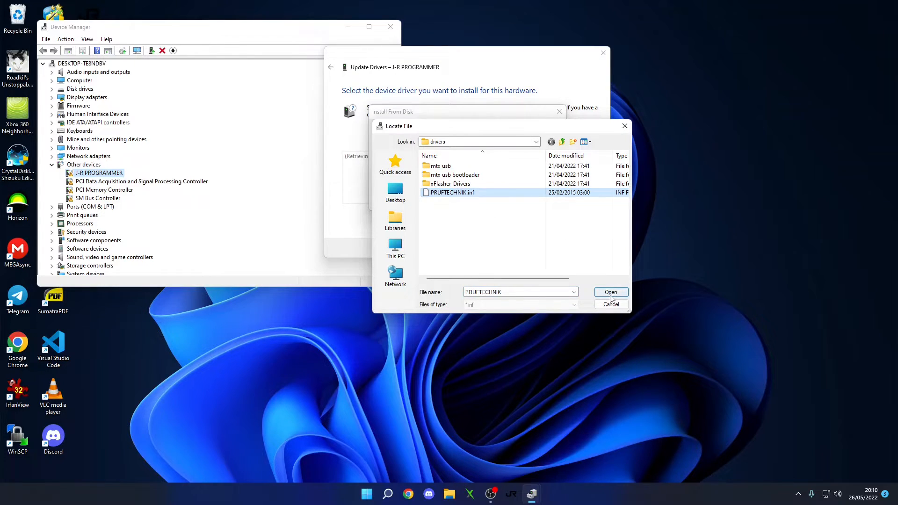
click(609, 291)
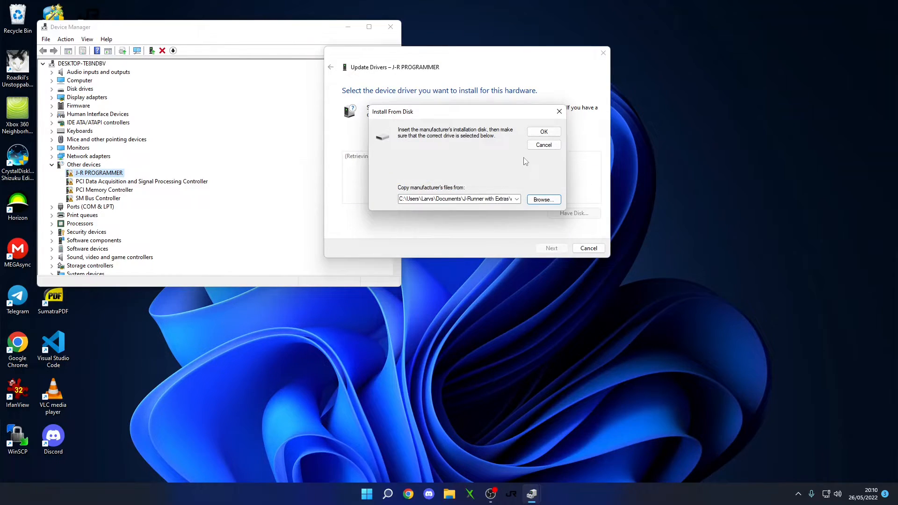
click(543, 131)
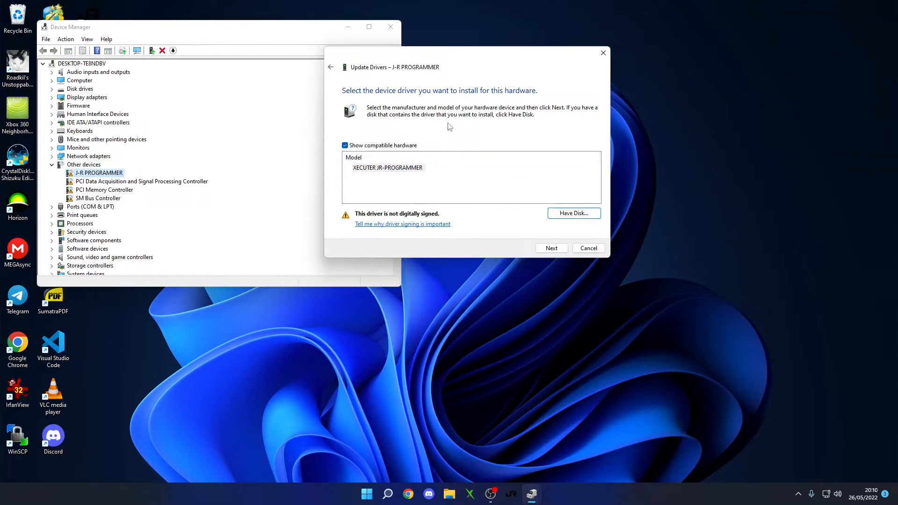
mouse_move(396, 185)
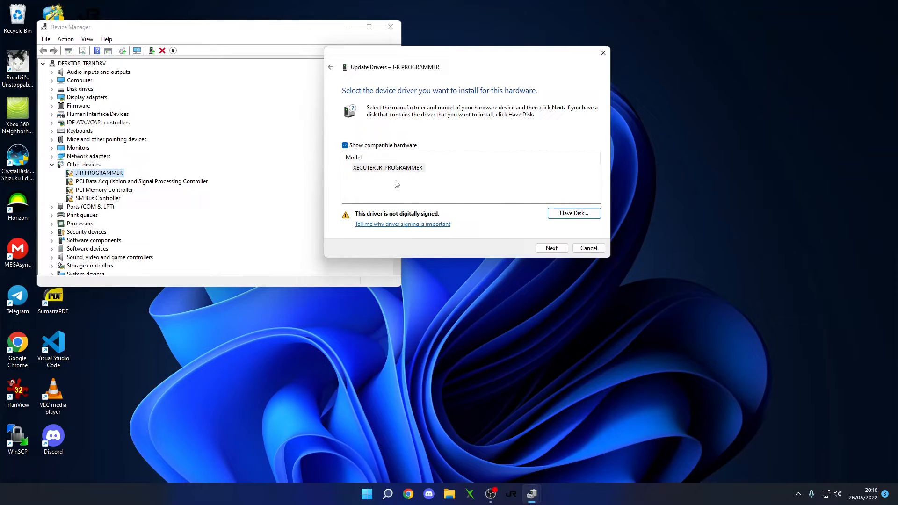
- Install the unsigned XECUTER JR-PROGRAMMER driver anyway, finish the wizard and close Device Manager
click(550, 248)
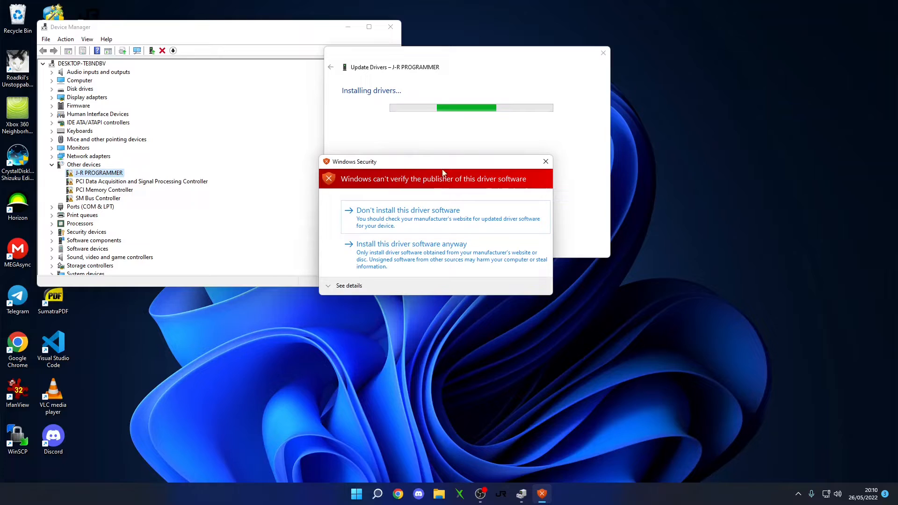
mouse_move(385, 224)
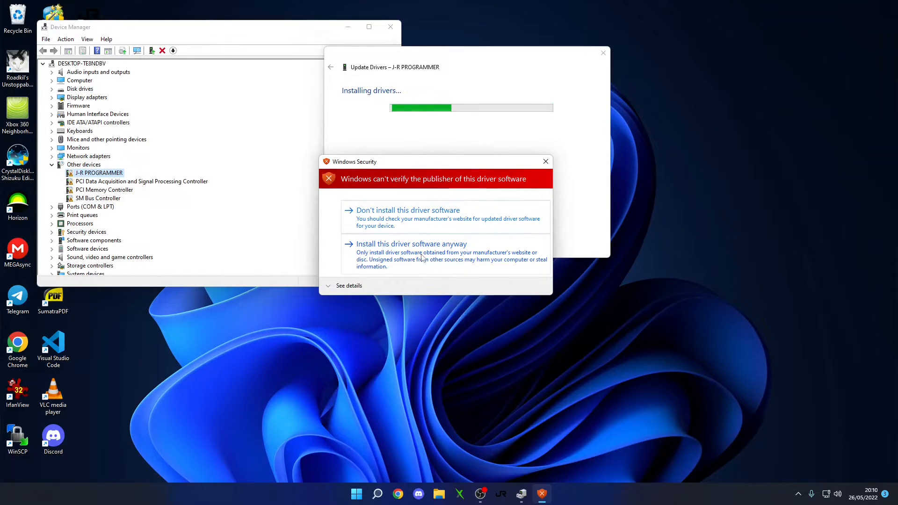
click(412, 244)
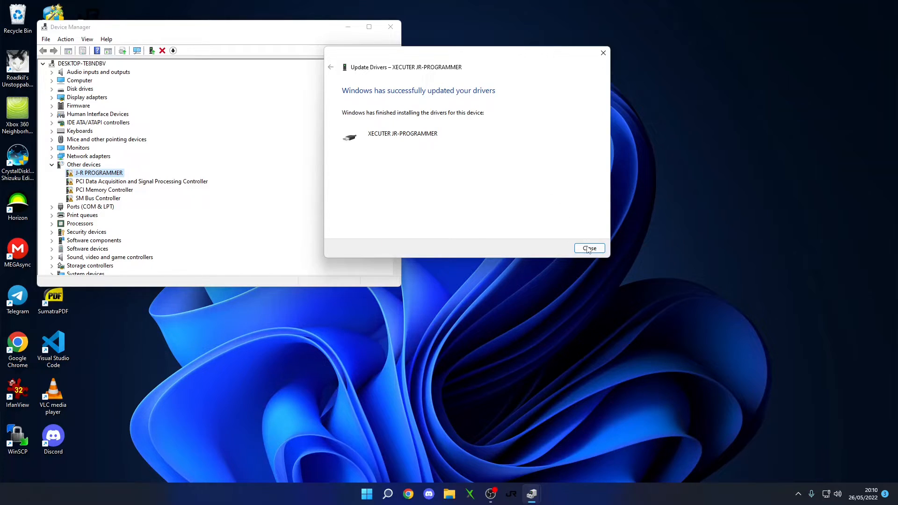
click(588, 248)
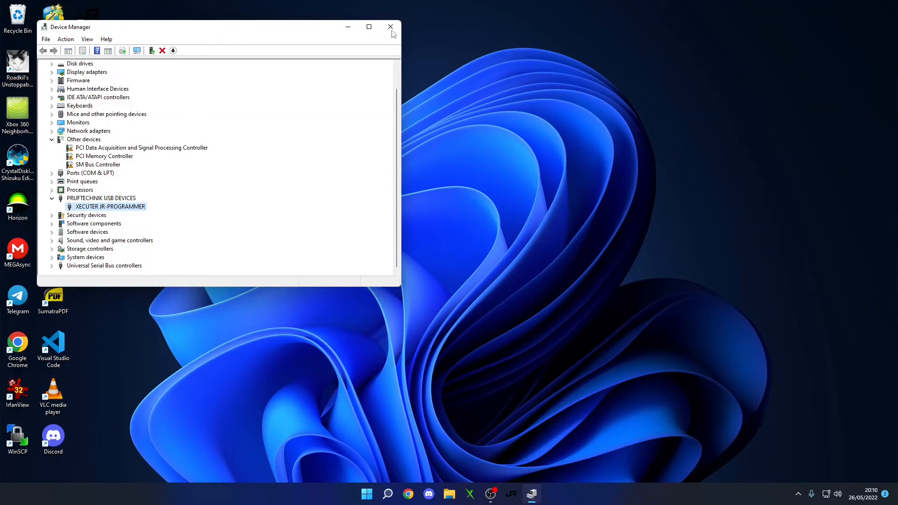
click(390, 27)
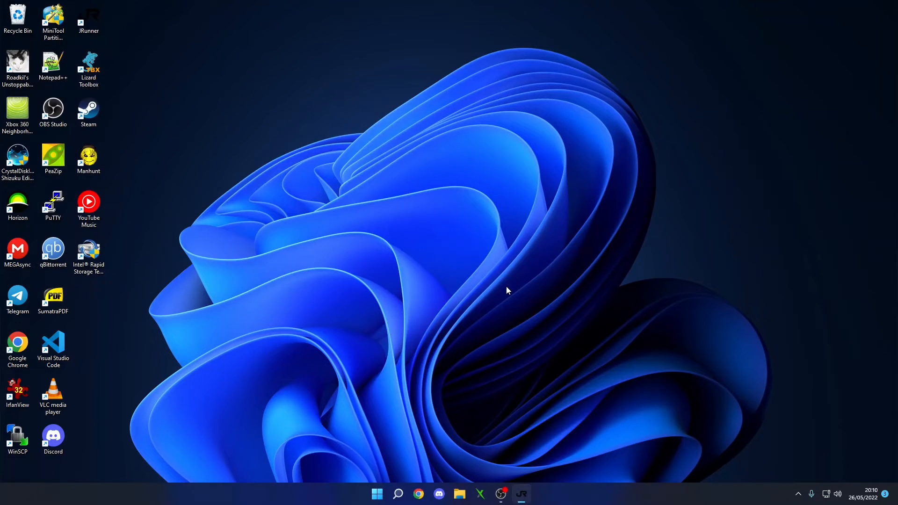
mouse_move(491, 354)
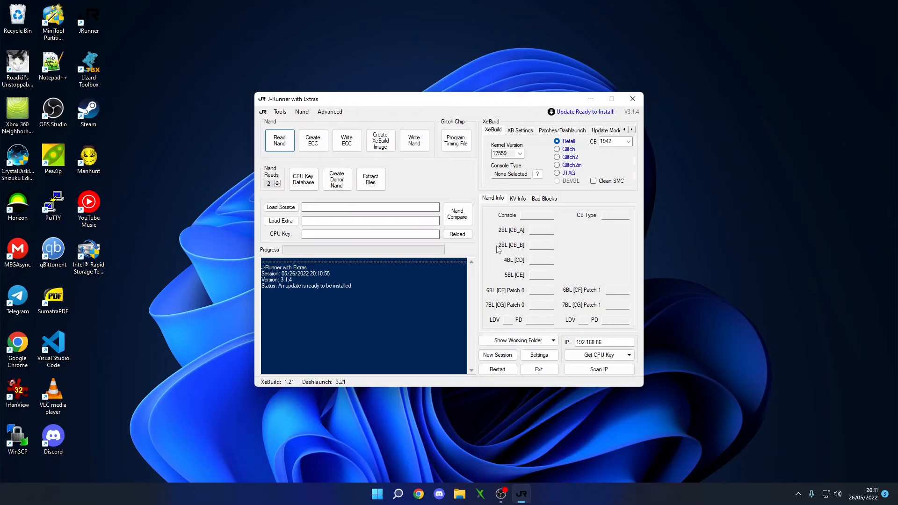
mouse_move(440, 215)
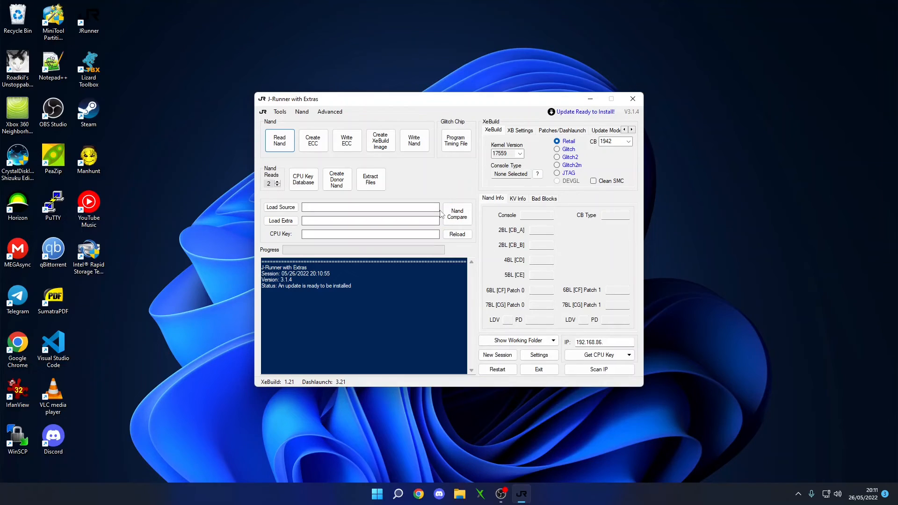